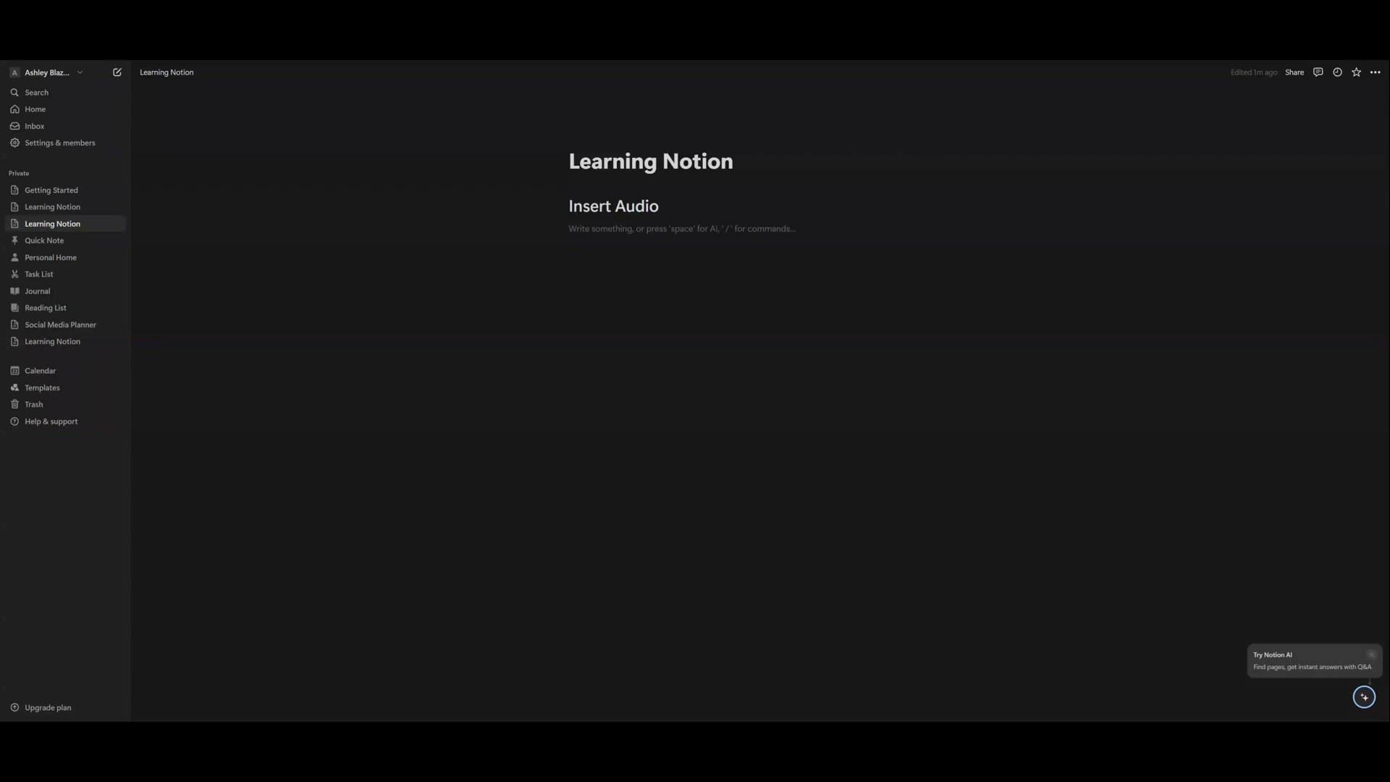
# Bring up the block-type list on the empty line under the 'Insert Audio' heading using /.
pyautogui.click(569, 228)
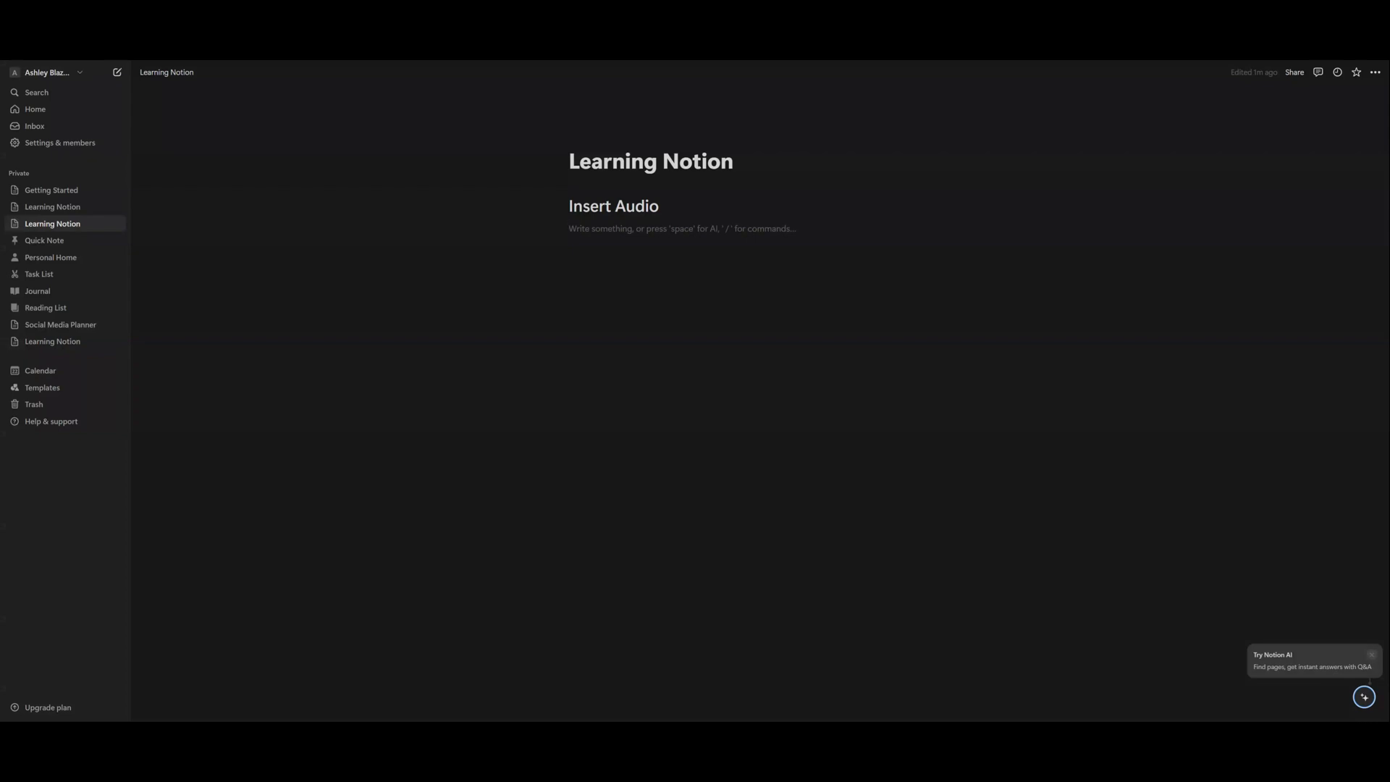
pyautogui.write('/')
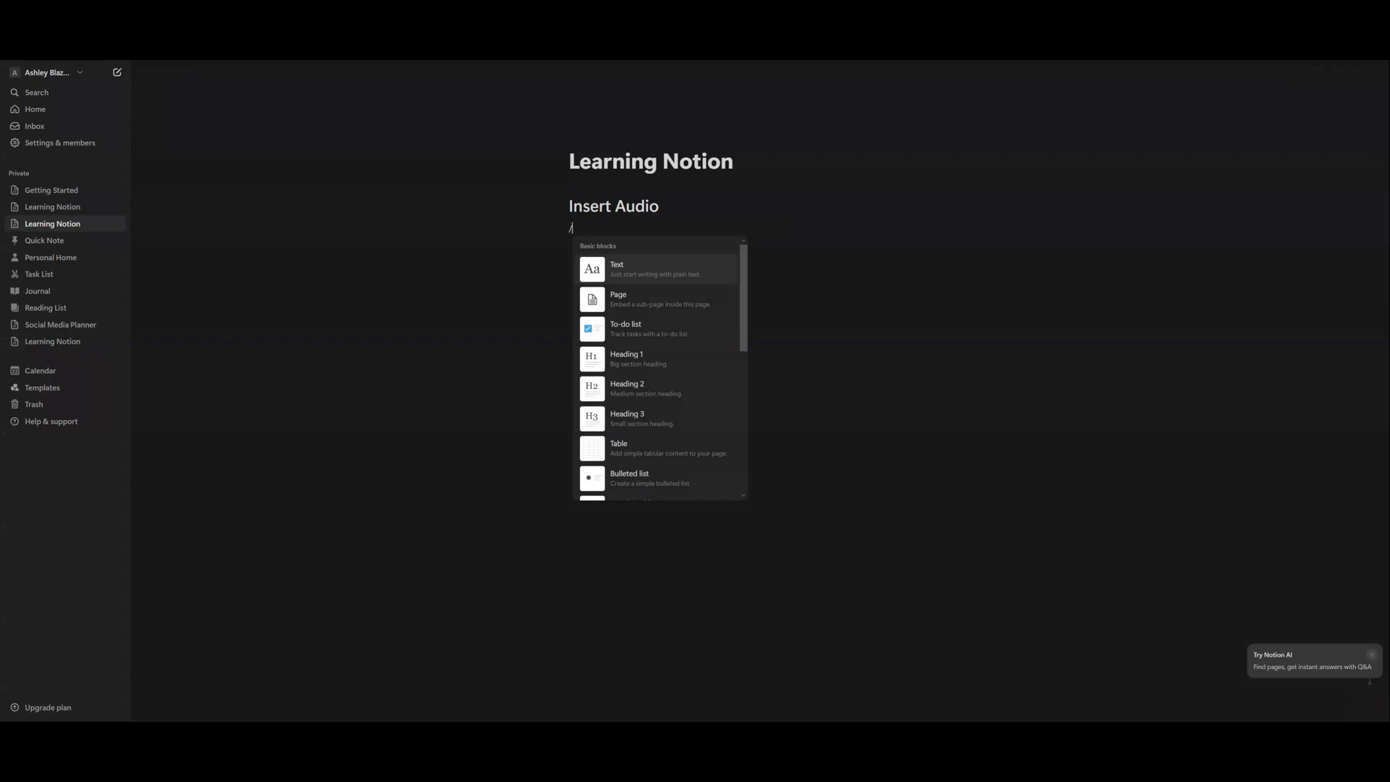
pyautogui.moveTo(616, 269)
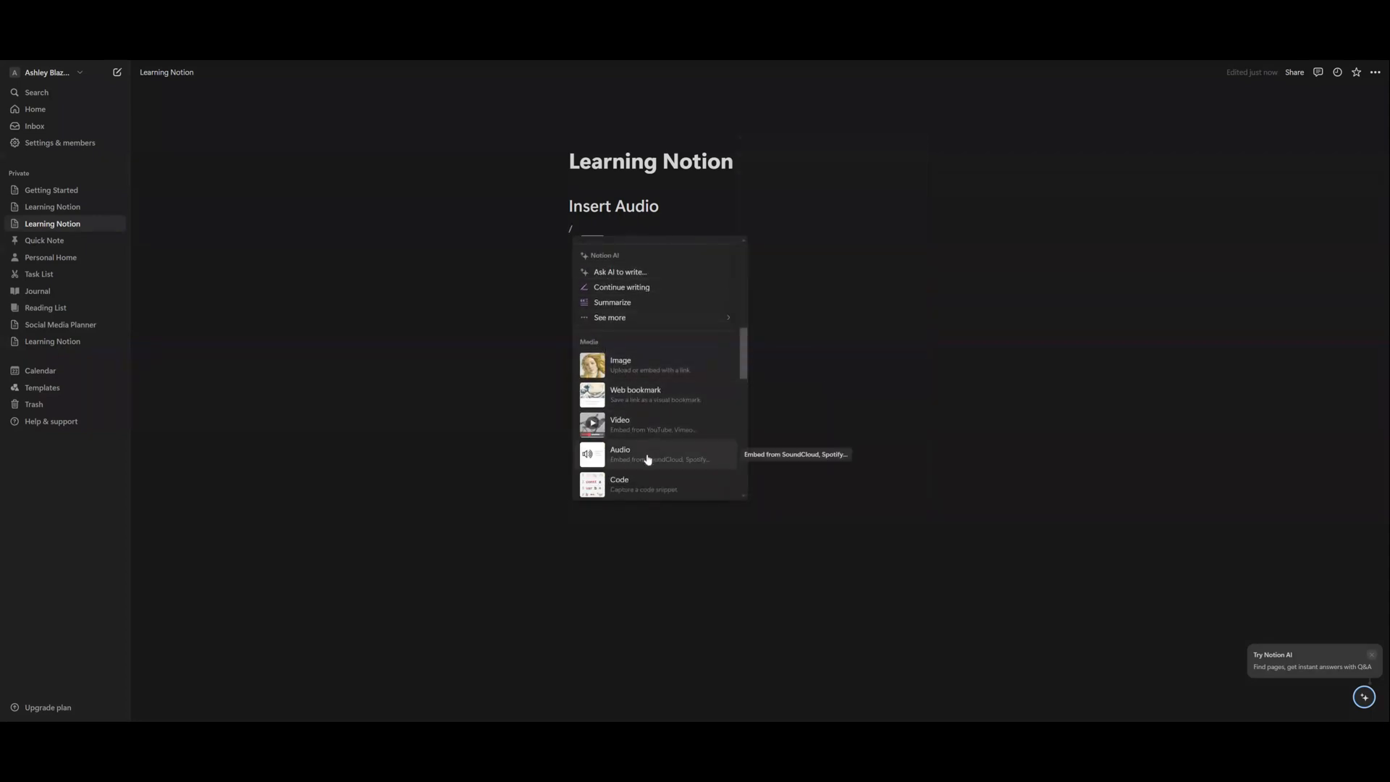
# Add an Audio block under the heading and switch it to the Embed link option.
pyautogui.click(620, 452)
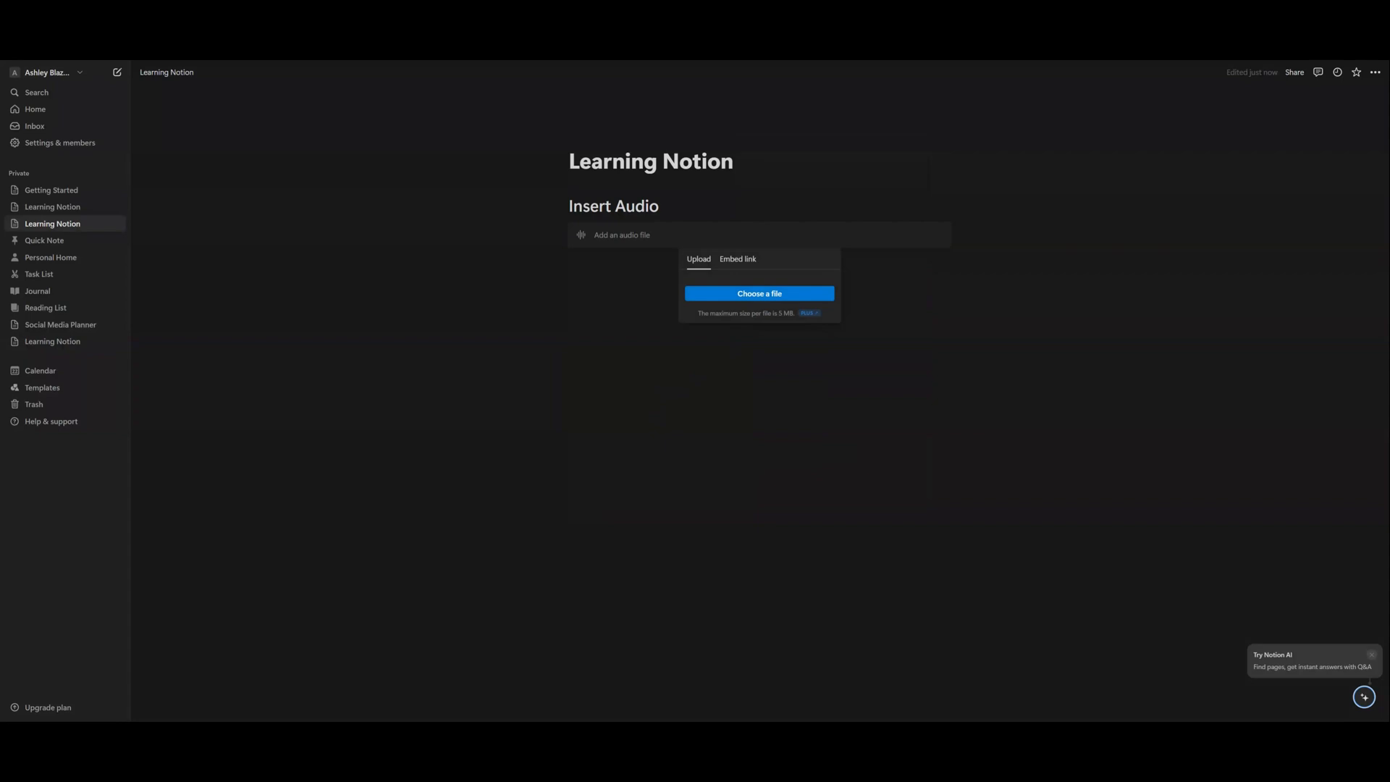
pyautogui.click(738, 259)
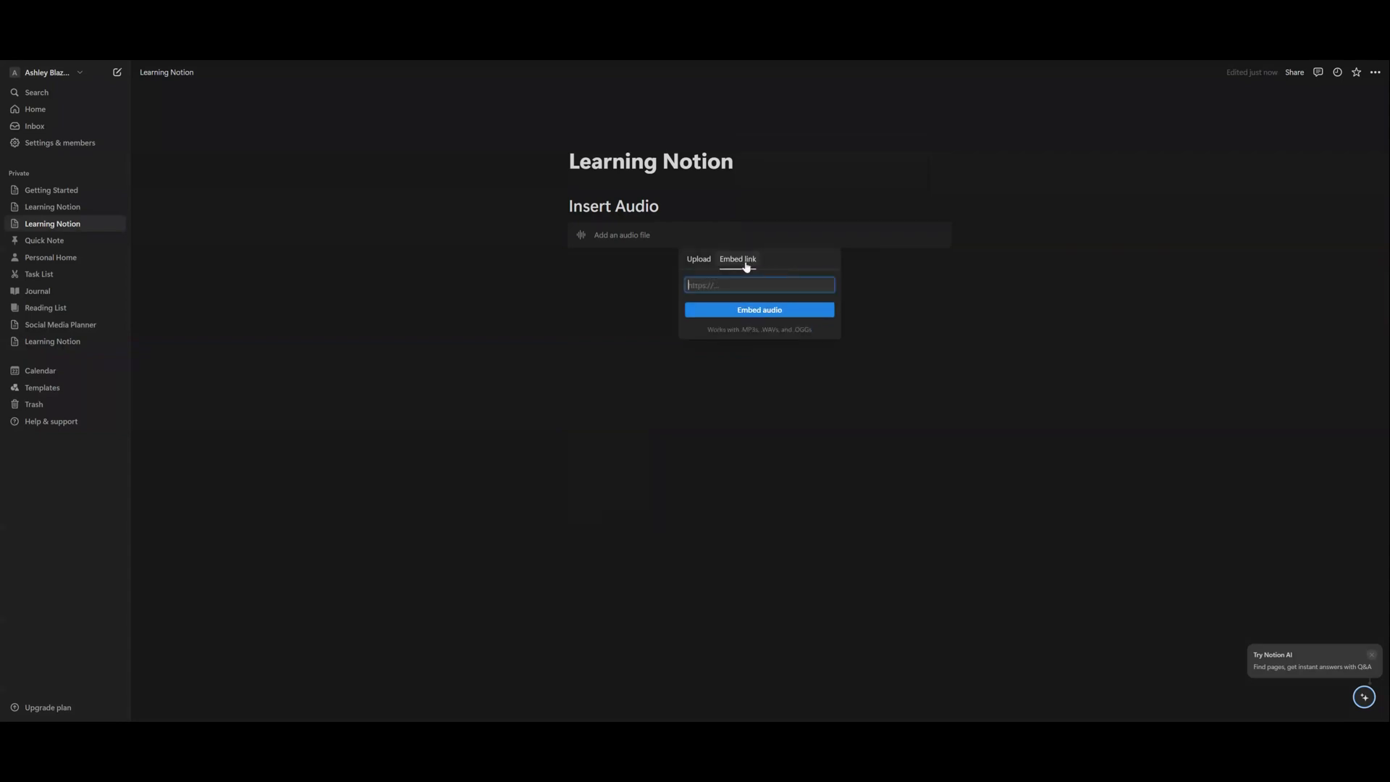
pyautogui.moveTo(752, 269)
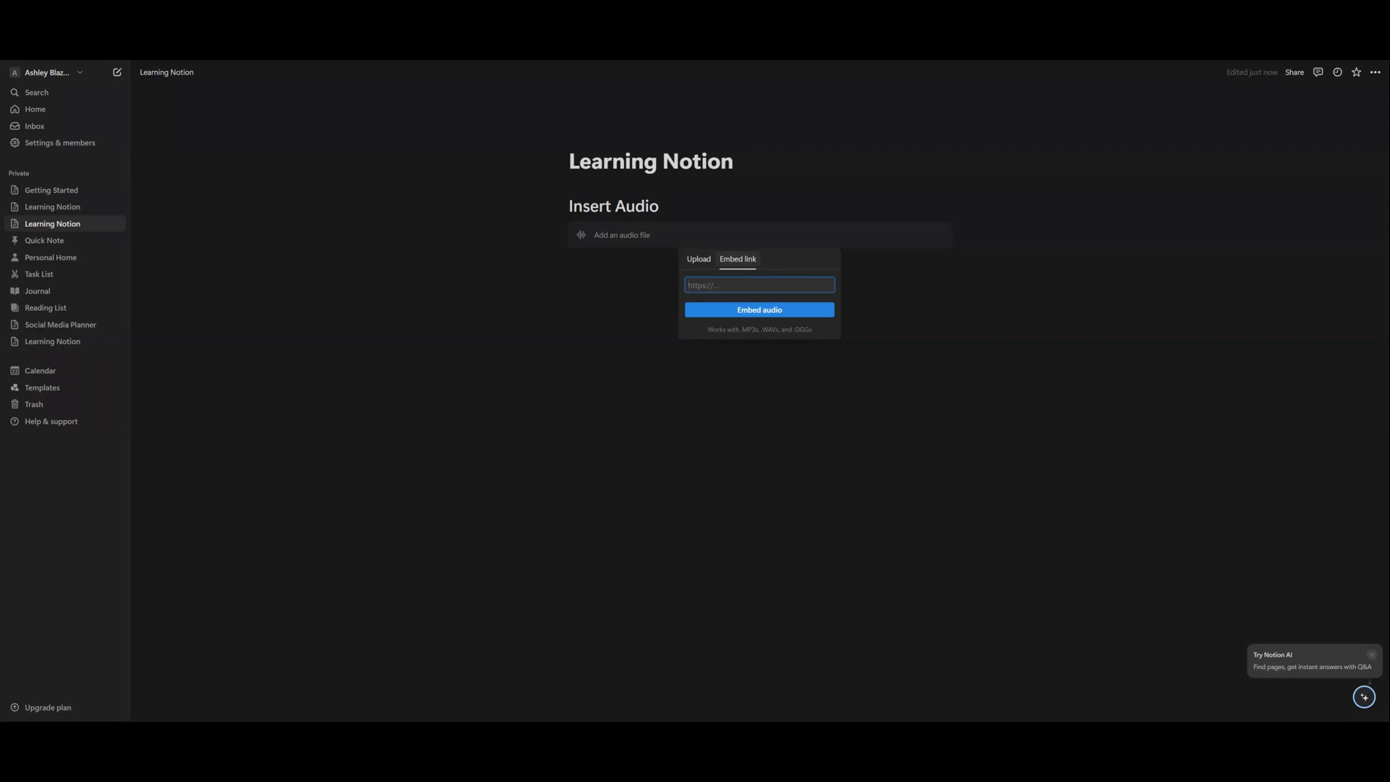
# Paste the SoundCloud share link into the URL field and embed it as a playable album player.
pyautogui.click(758, 285)
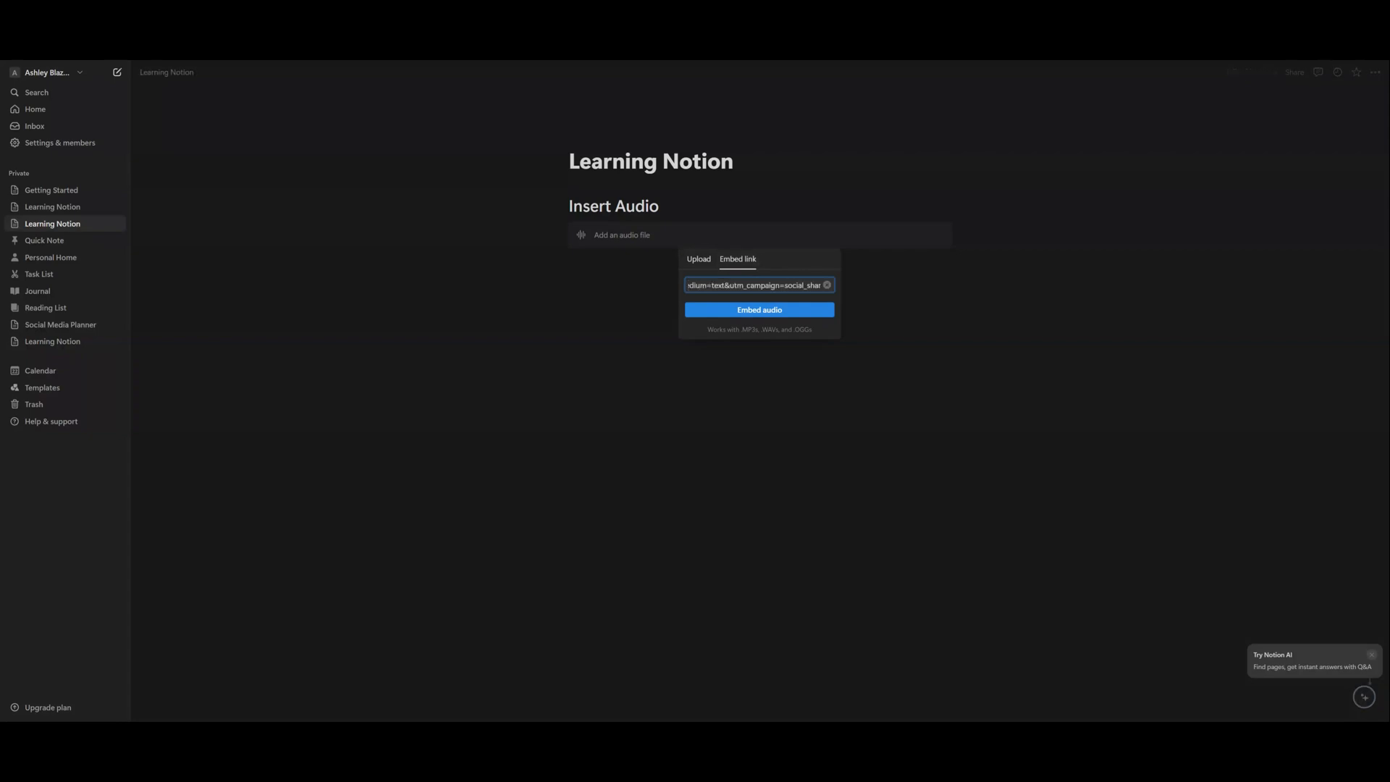
pyautogui.click(759, 310)
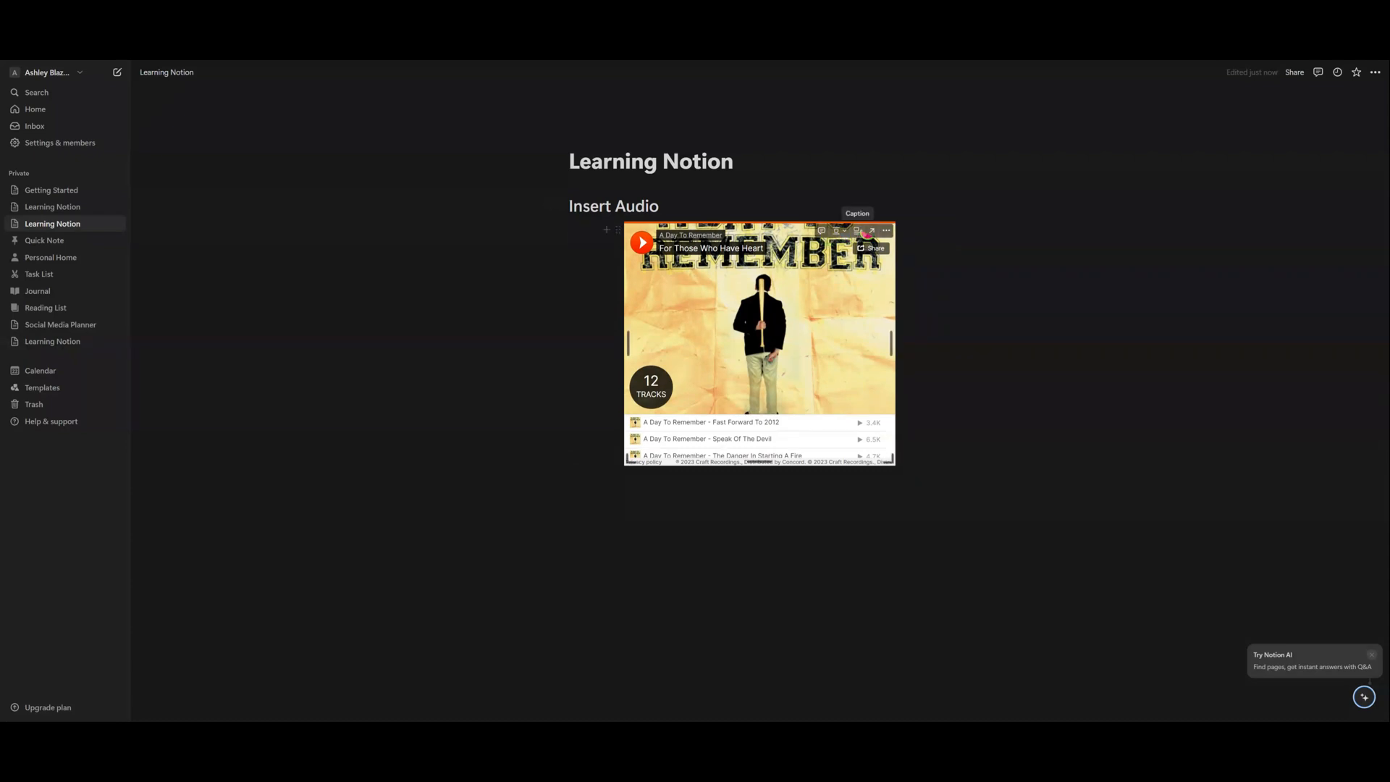
pyautogui.moveTo(886, 231)
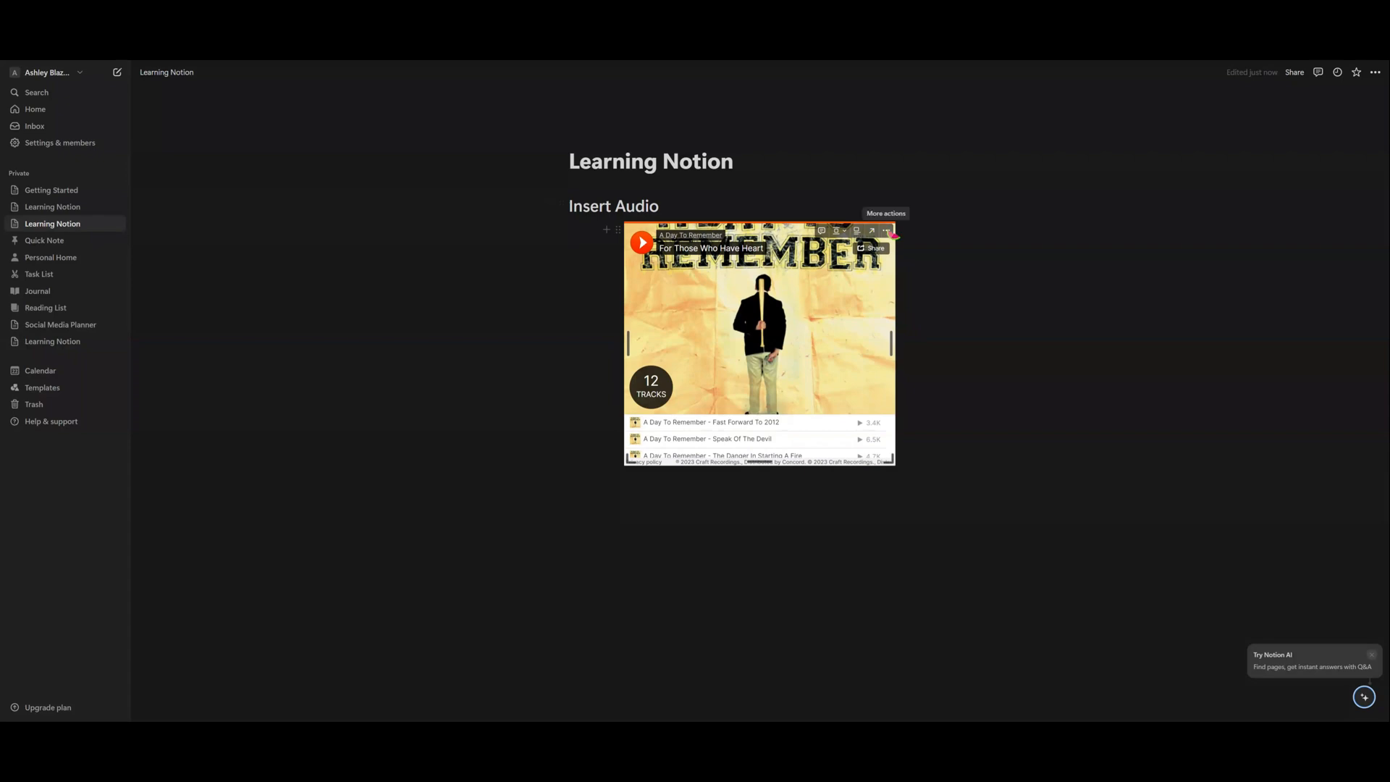
# Dismiss the block's More actions menu and start the embedded album 'For Those Who Have Heart' playing.
pyautogui.click(888, 230)
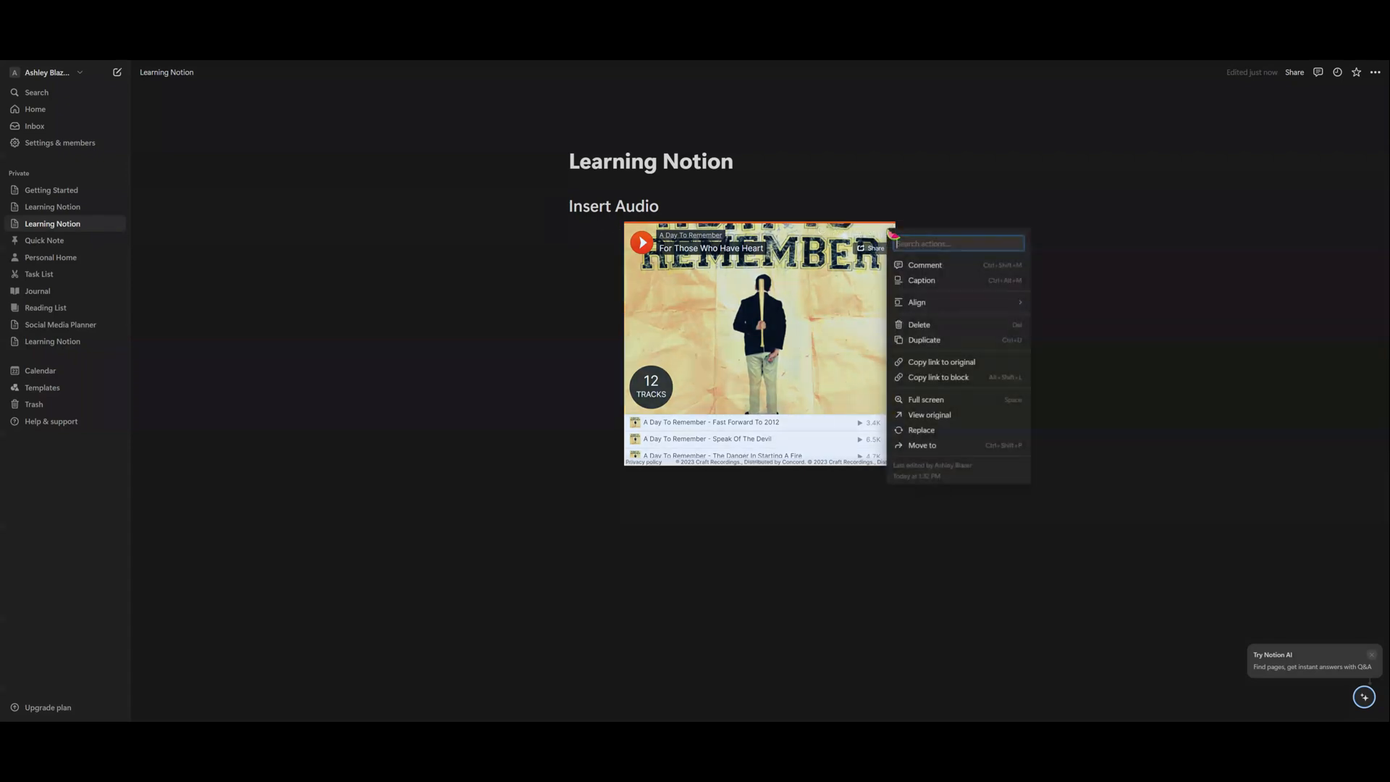
pyautogui.click(642, 242)
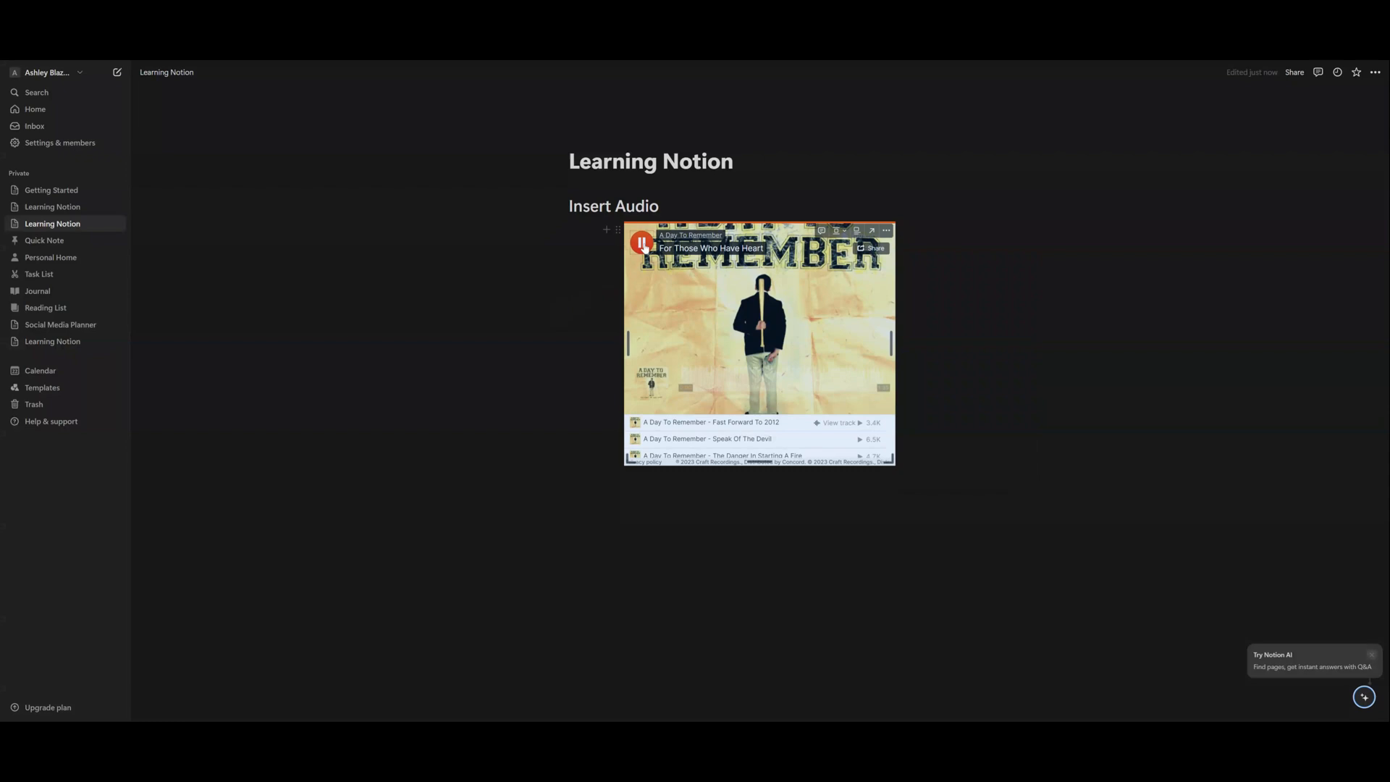
pyautogui.click(641, 243)
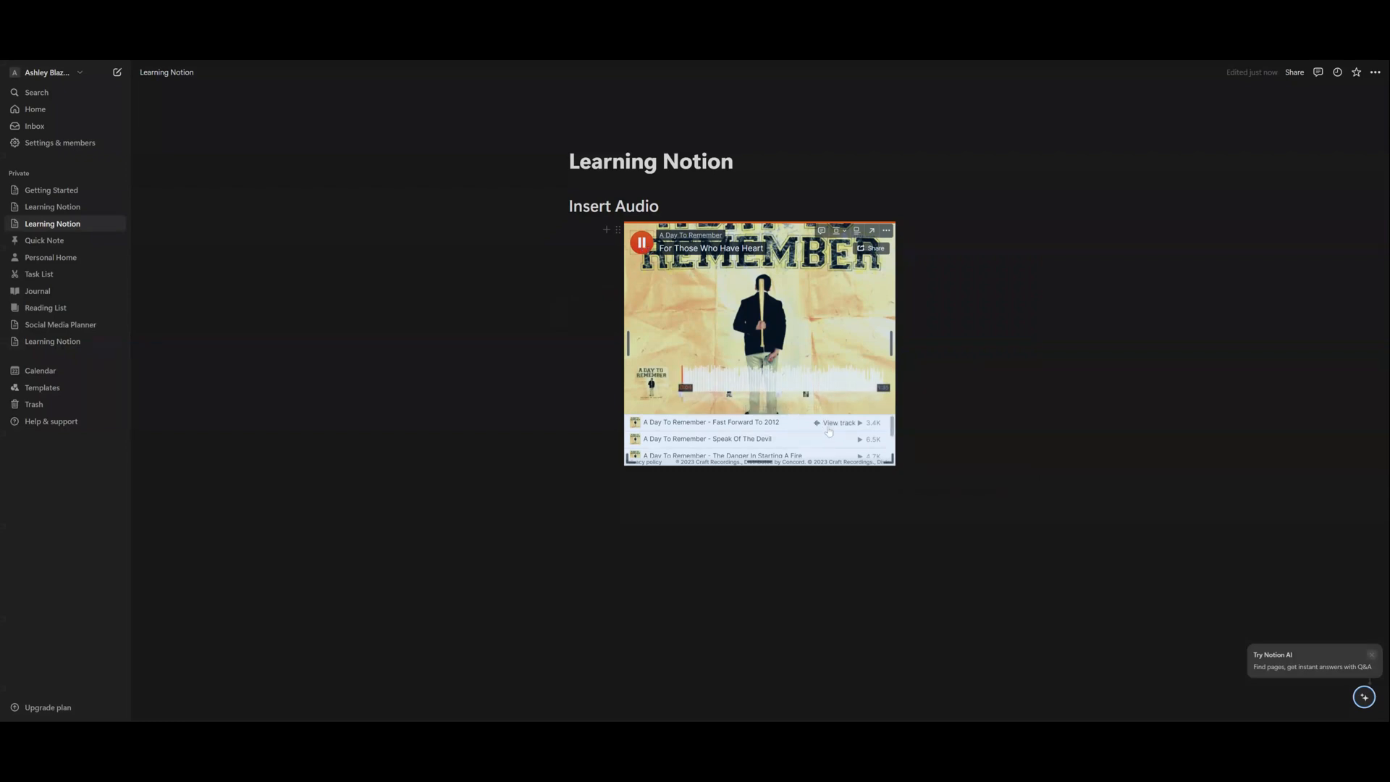